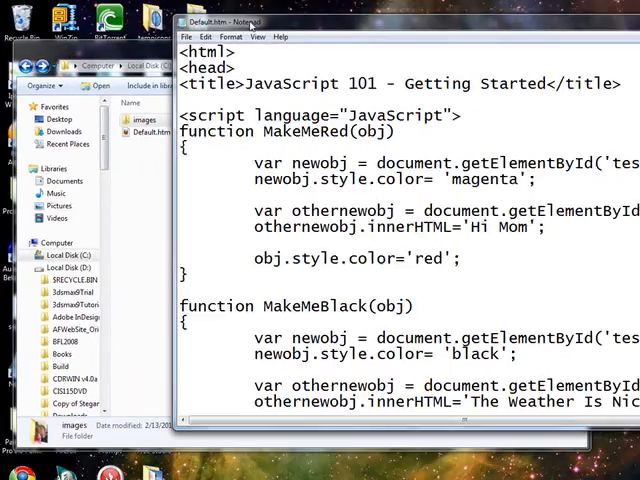
- Add <img src="images/zombie1.jpg" /> after the three text spans in the body
scroll("down", 3)
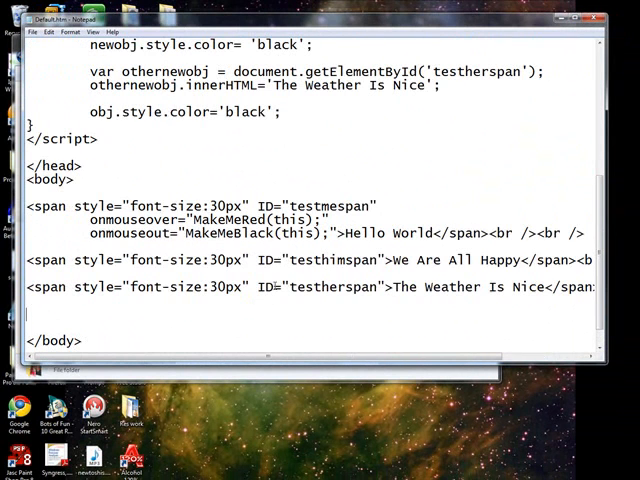
type("<img sr")
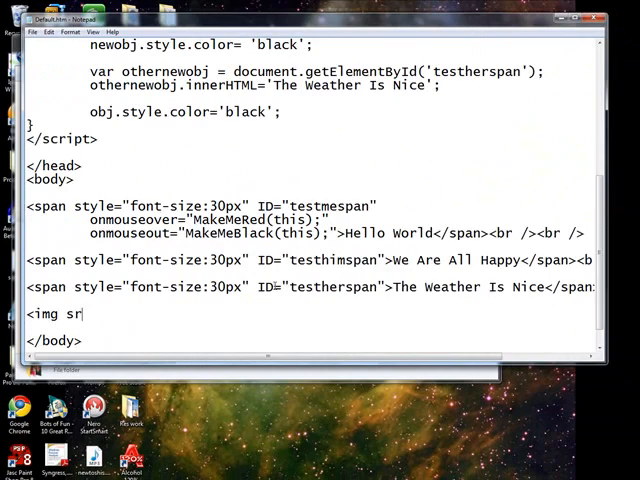
type("c=\"images/")
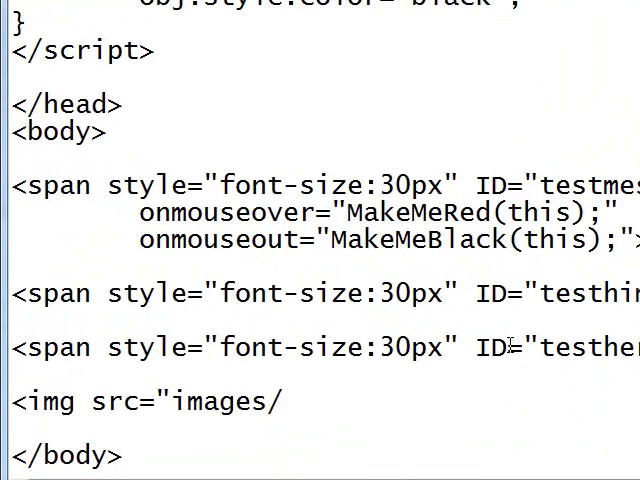
type("zombie1.j")
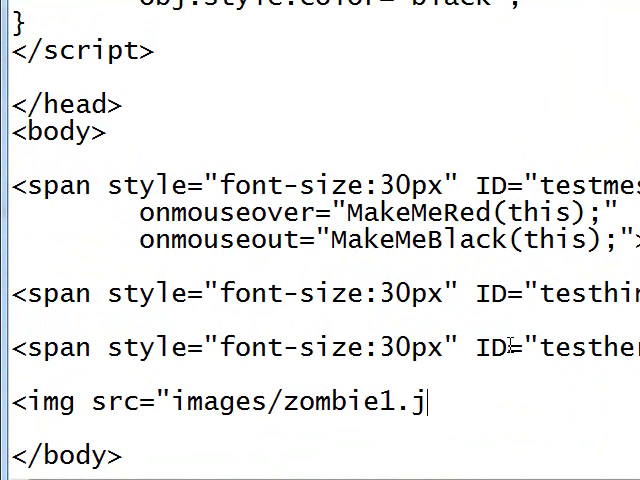
type("pg\" />")
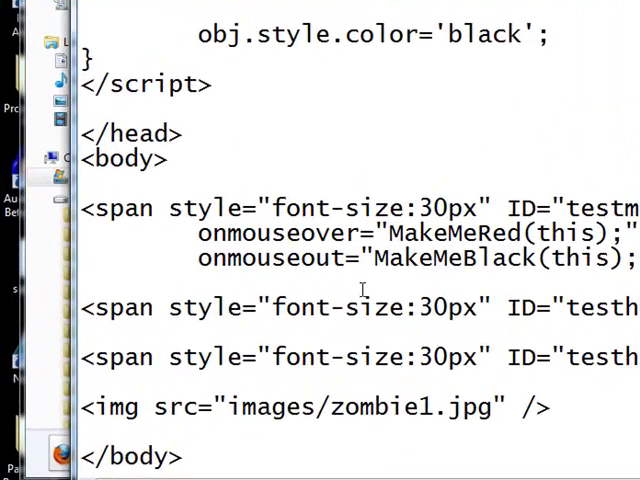
- Write an empty function MakeMeScary(obj) { } in the script section
scroll("up", 3)
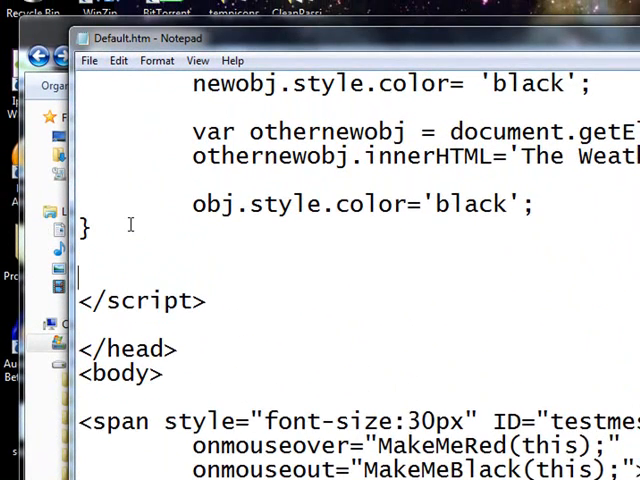
type("f")
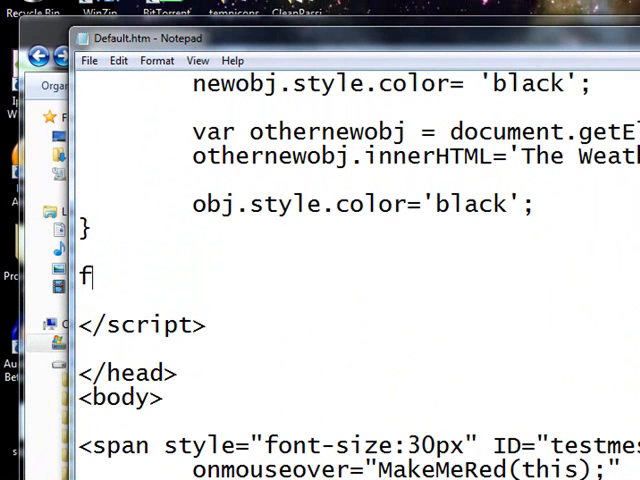
type("unction")
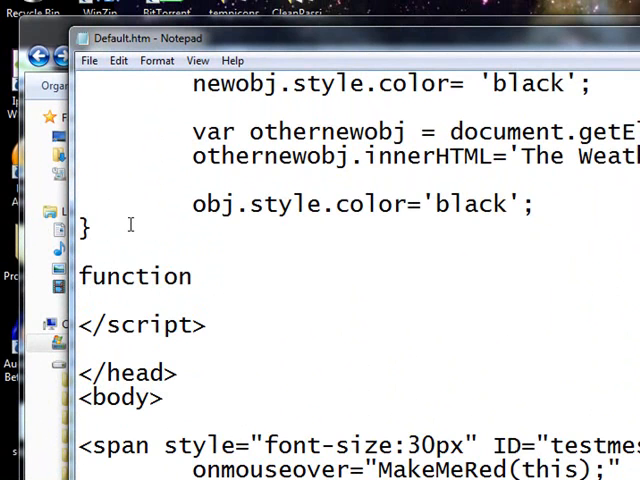
type("Ma")
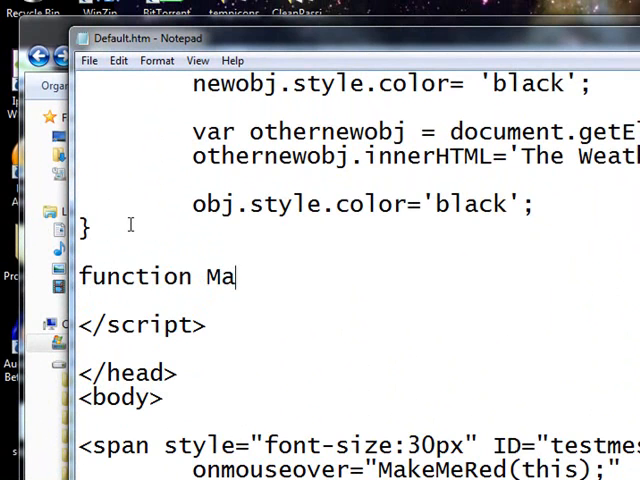
type("keMeScar")
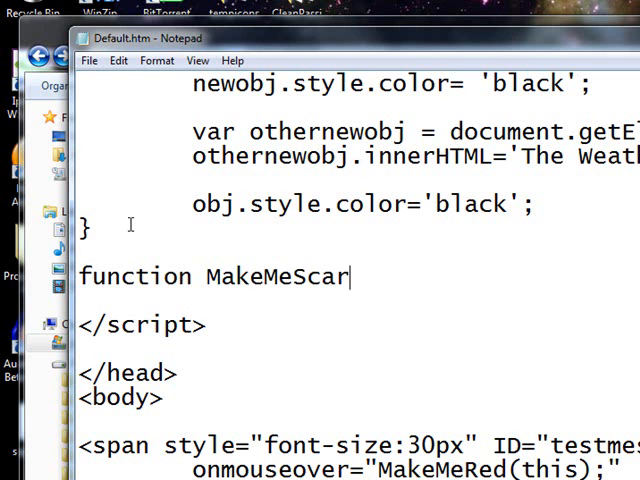
type("y(b")
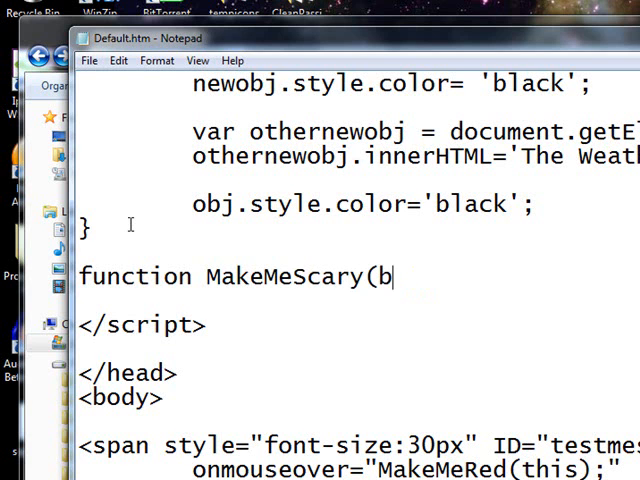
type("obj)")
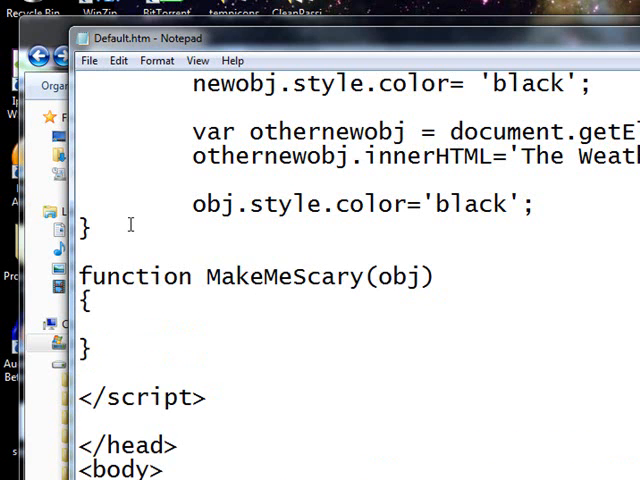
- Duplicate the function and rename the copy to MakeMeNormal(obj)
left_click(92, 348)
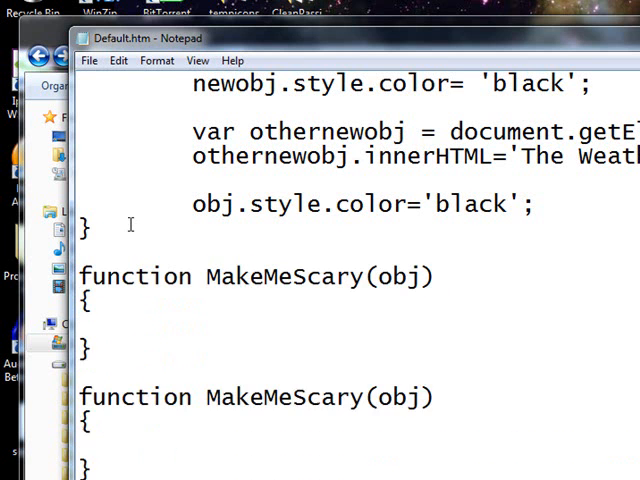
scroll("down", 3)
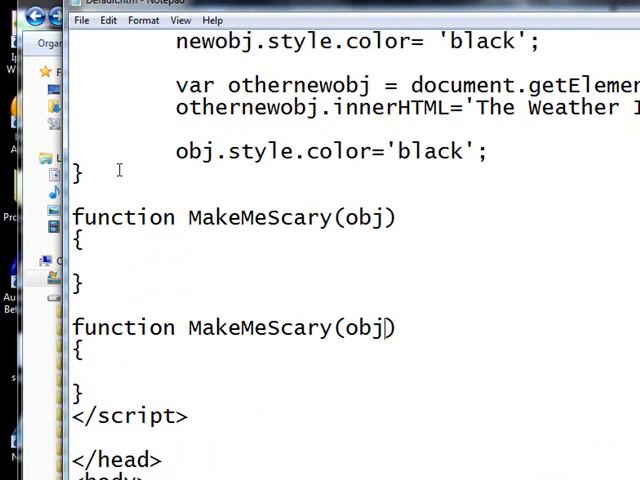
double_click(300, 328)
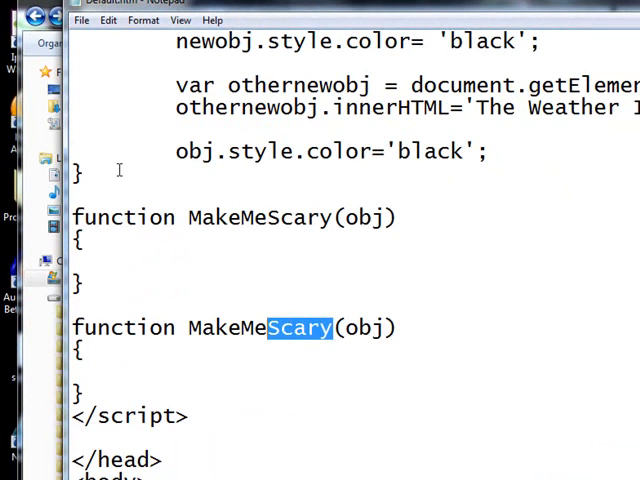
type("Normal")
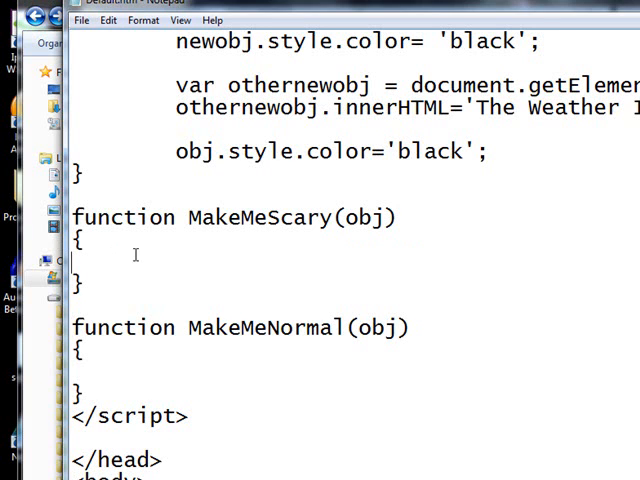
mouse_move(312, 284)
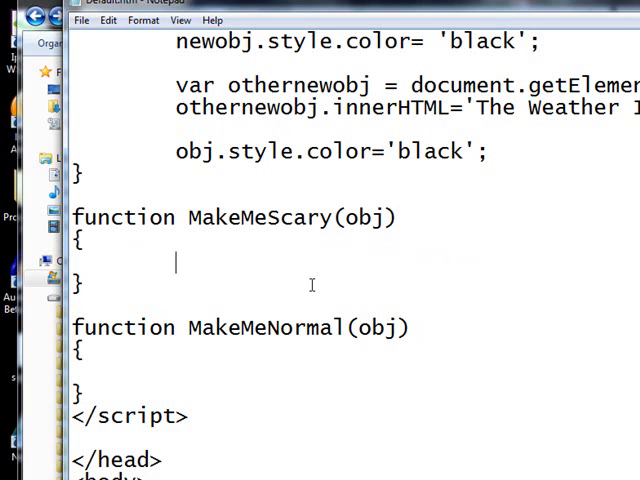
- Make MakeMeScary set obj.src = 'images/zombie2.jpg';
type("obj.src")
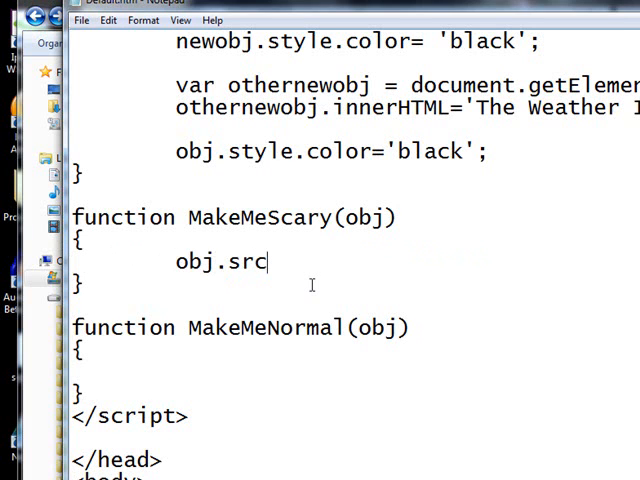
type("\" \"")
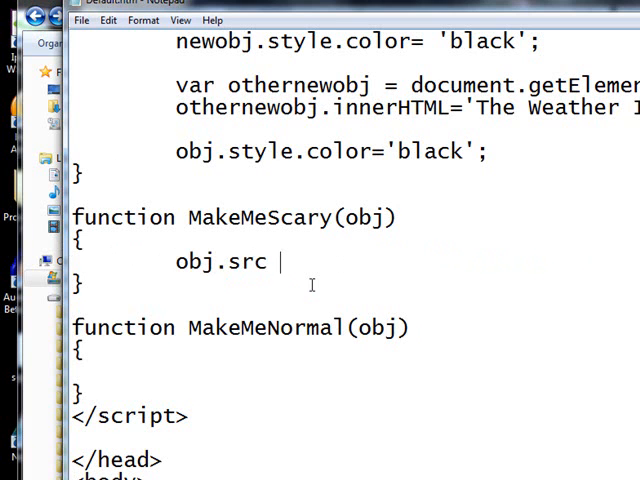
type("=")
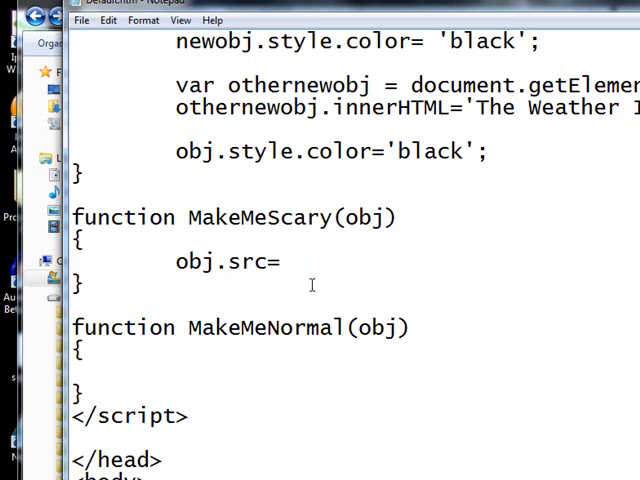
type("'")
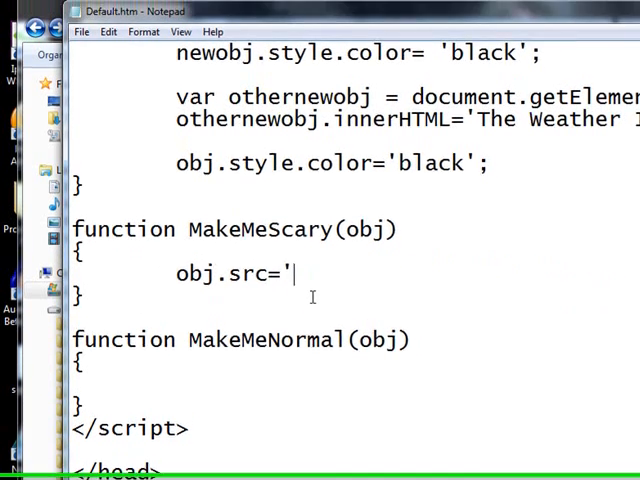
type("images/")
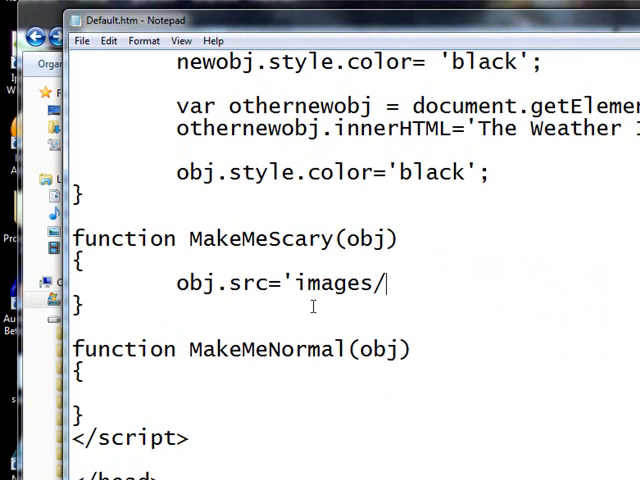
type("zombie")
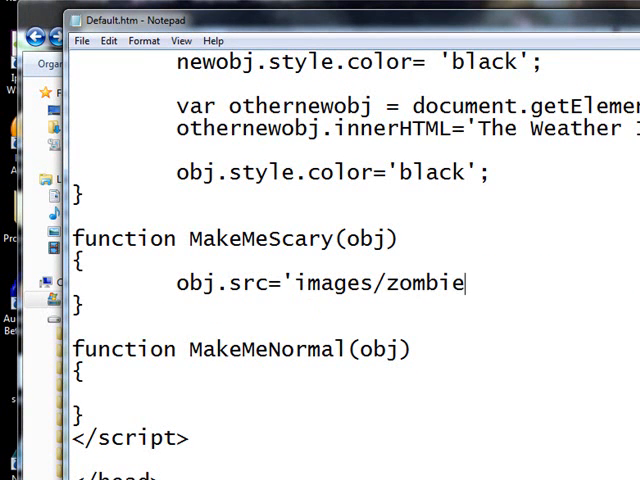
type("2.jpg'")
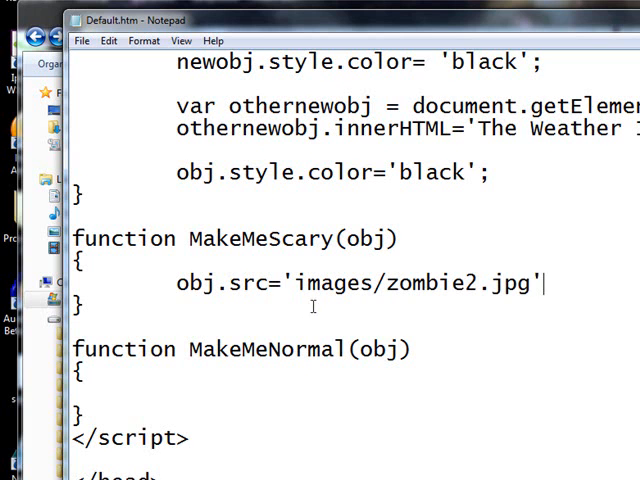
type(";")
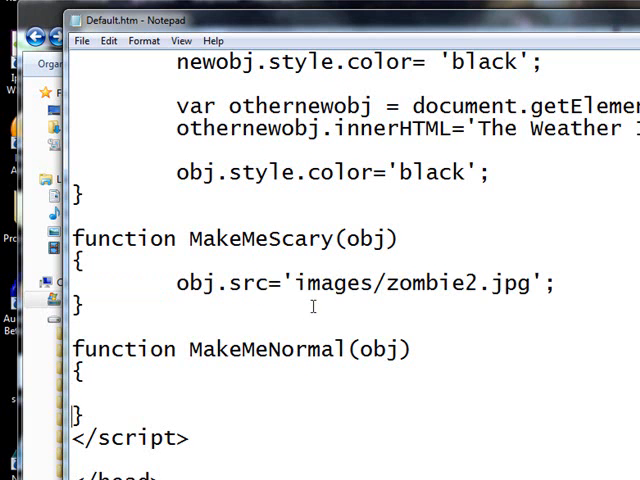
- Make MakeMeNormal set obj.src to 'images/zombie1.jpg';
type("obj.src='images/zombie2.jpg';")
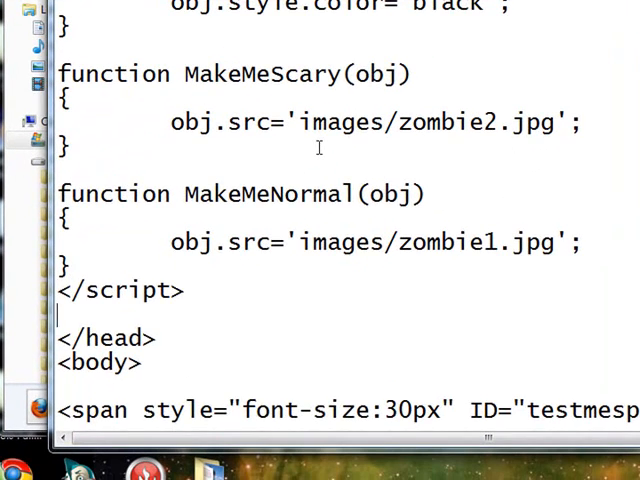
- Add onmouseover="MakeMeScary(this);" to the zombie1.jpg image tag
scroll("down", 3)
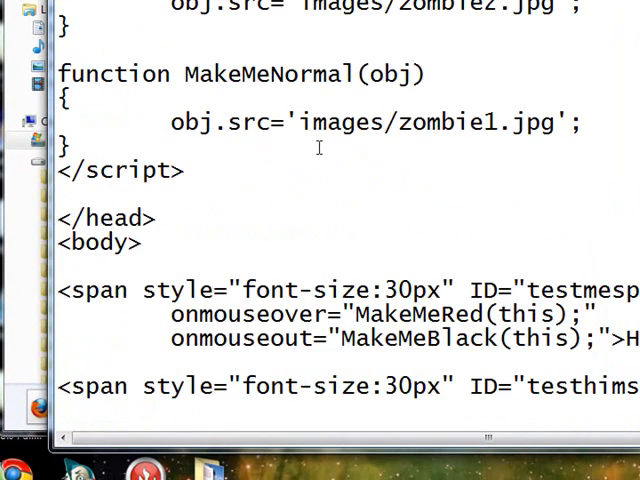
scroll("down", 3)
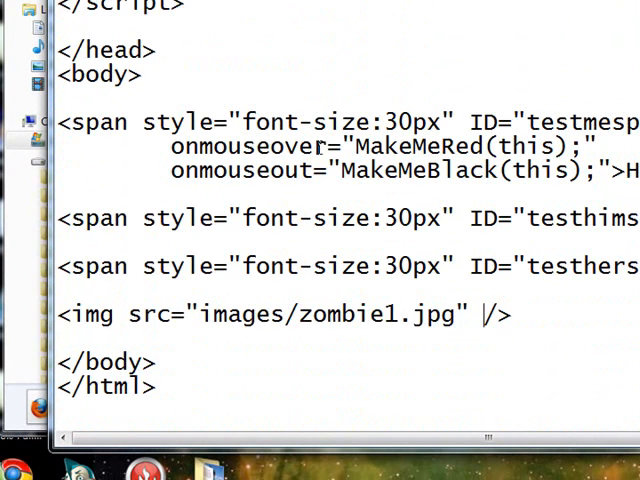
type("onmouseover=\"MakeMeScary(this")
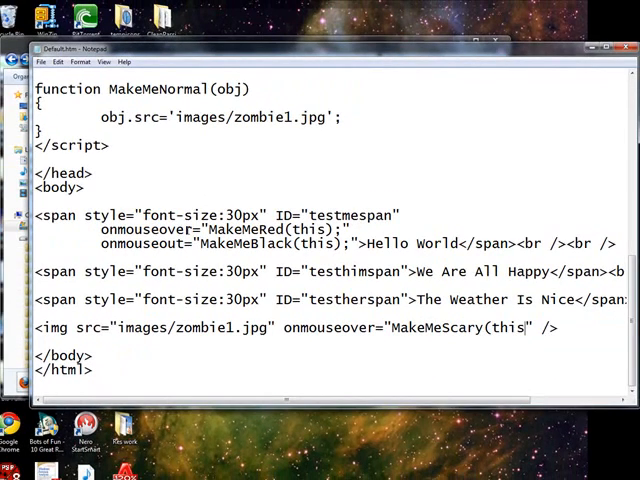
type(";")
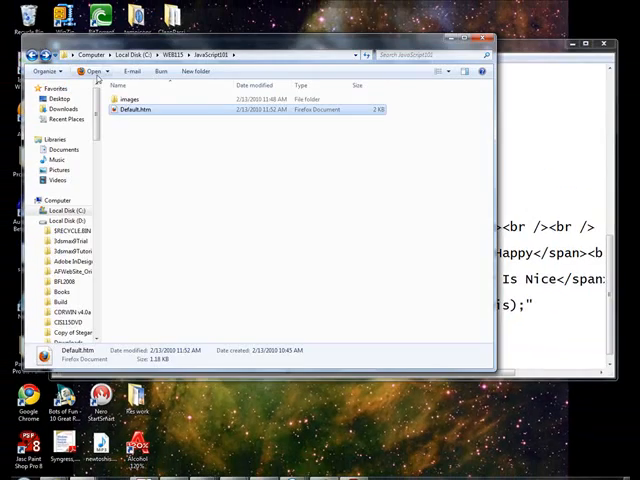
- Launch Default.htm from Explorer to view the zombie page in Firefox
double_click(136, 108)
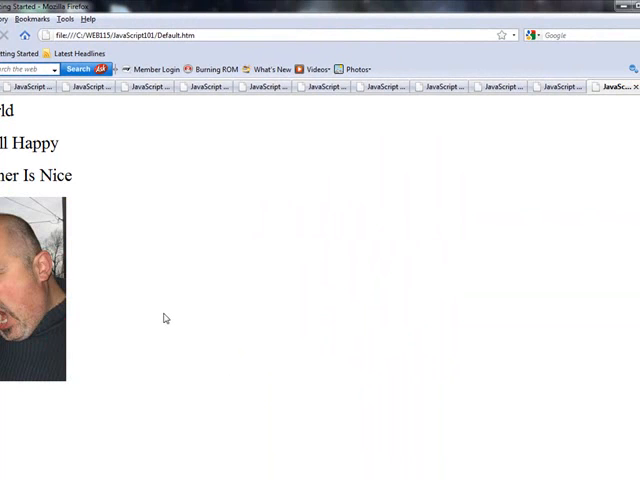
mouse_move(180, 324)
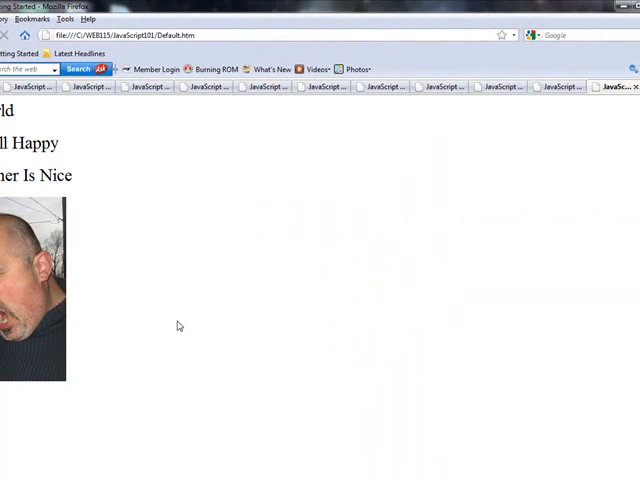
mouse_move(620, 46)
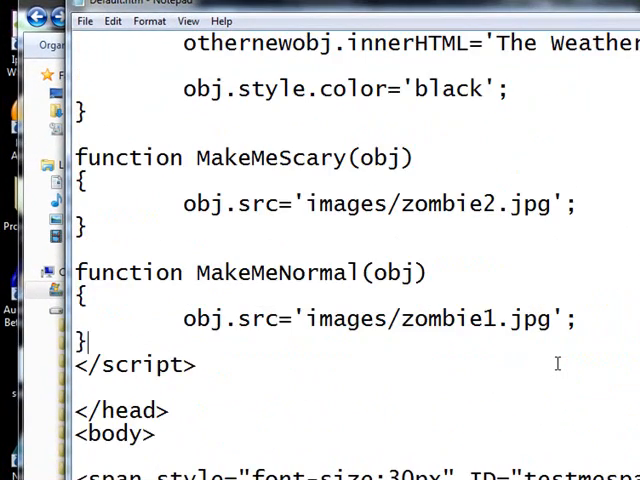
- Scroll through the script in Notepad to review the MakeMeScary and MakeMeNormal functions
scroll("down", 3)
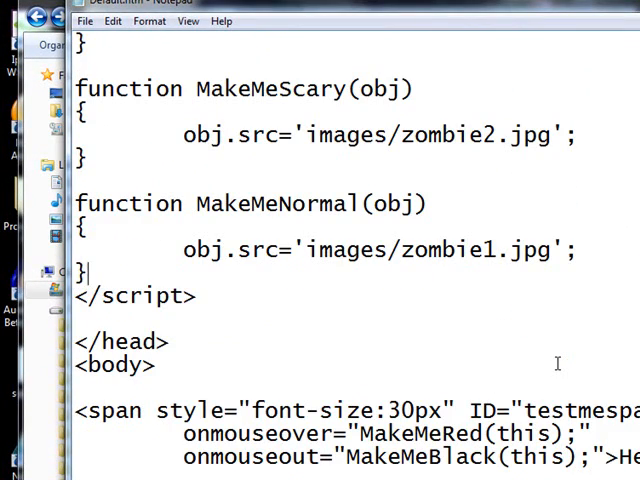